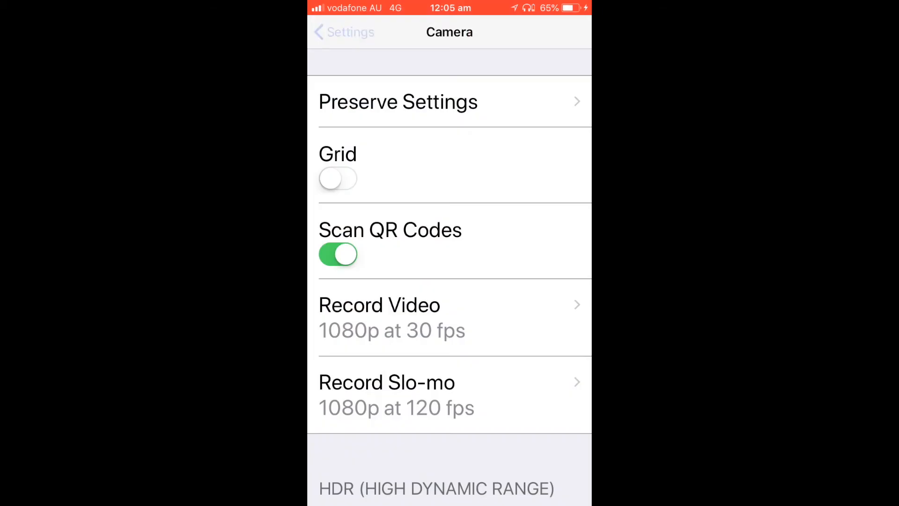
Step: Navigate from Camera back to Settings, into Control Centre, then Customise Controls
click(343, 32)
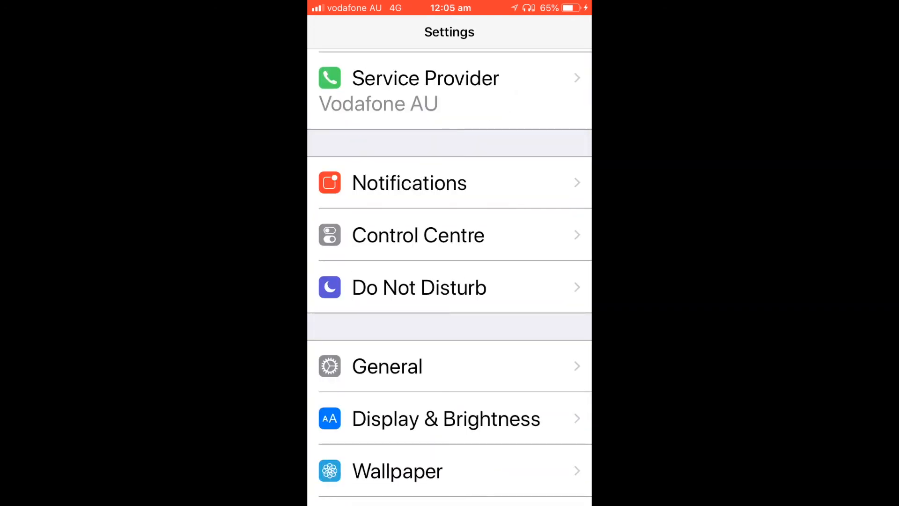
click(418, 234)
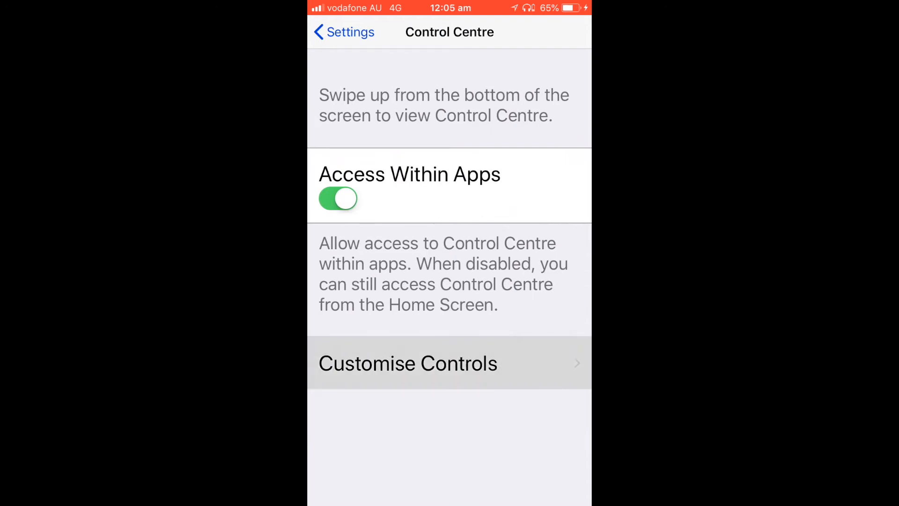
click(407, 364)
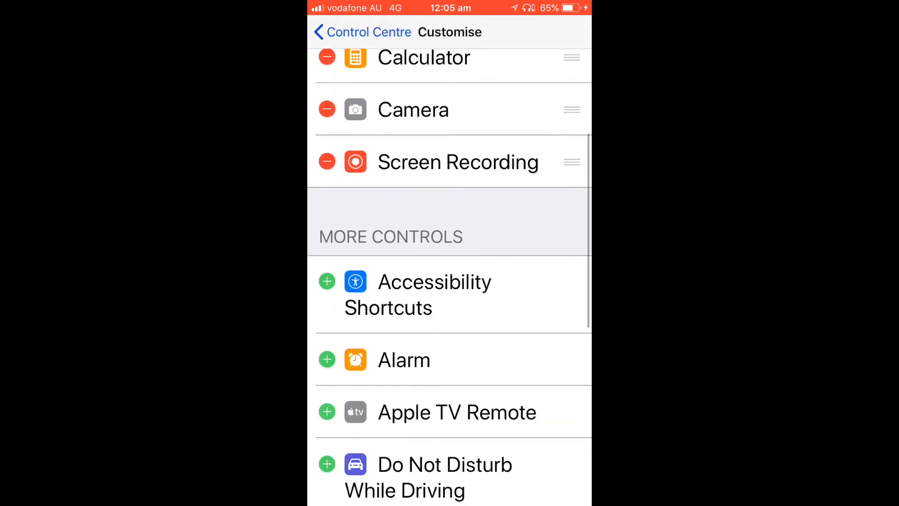
scroll(down, 3)
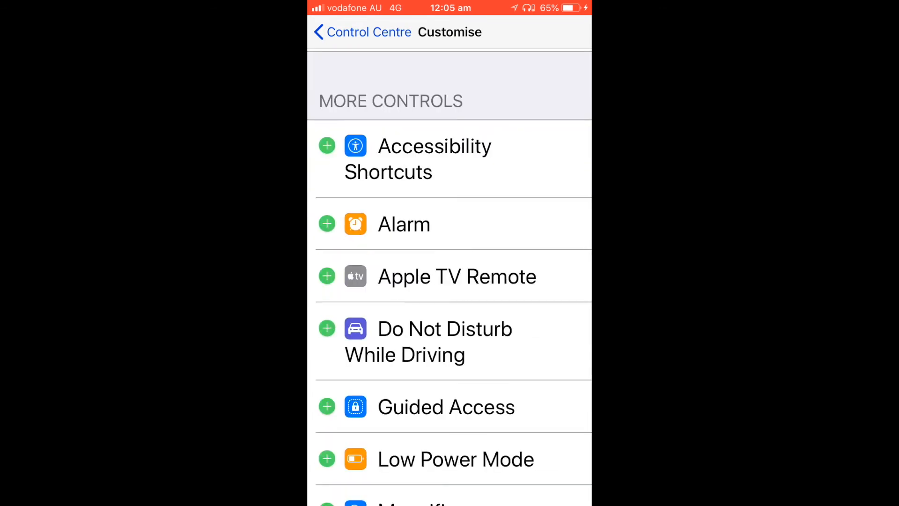
scroll(down, 3)
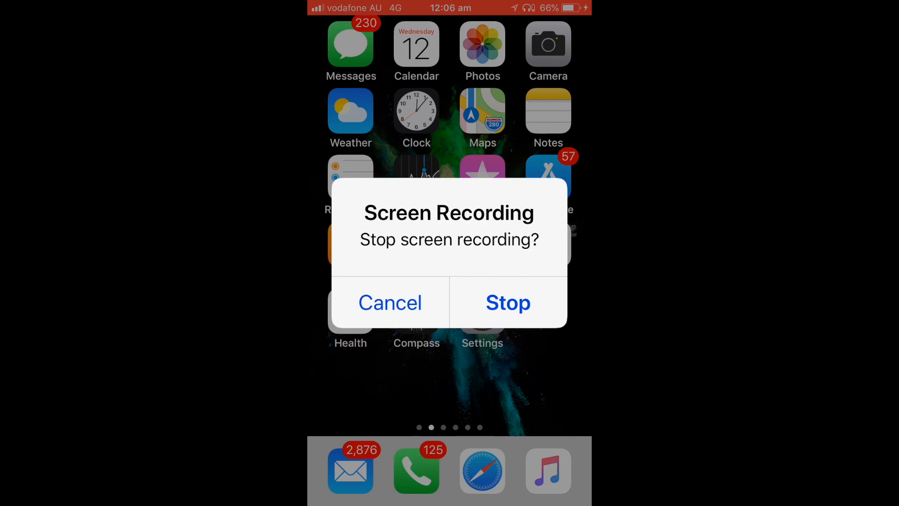
Step: Choose Cancel on the Stop screen recording alert so recording continues
click(390, 303)
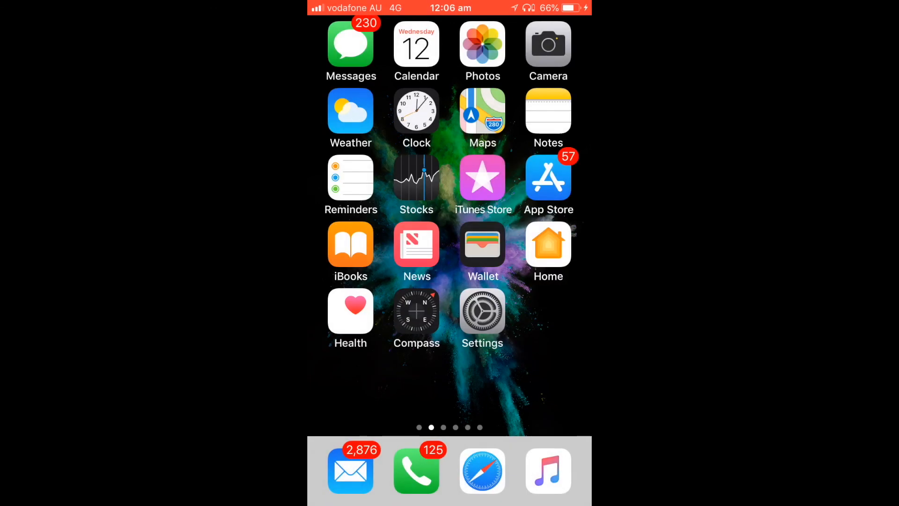